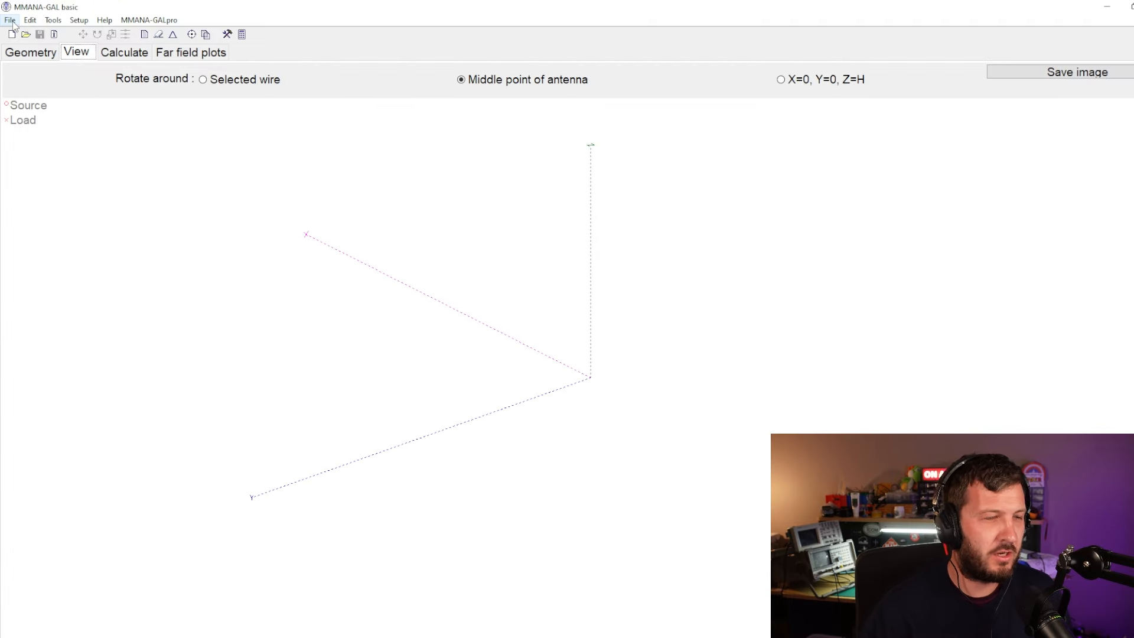
# Step: Load the saved 10m half-wave dipole .maa model from the File menu
pyautogui.click(52, 19)
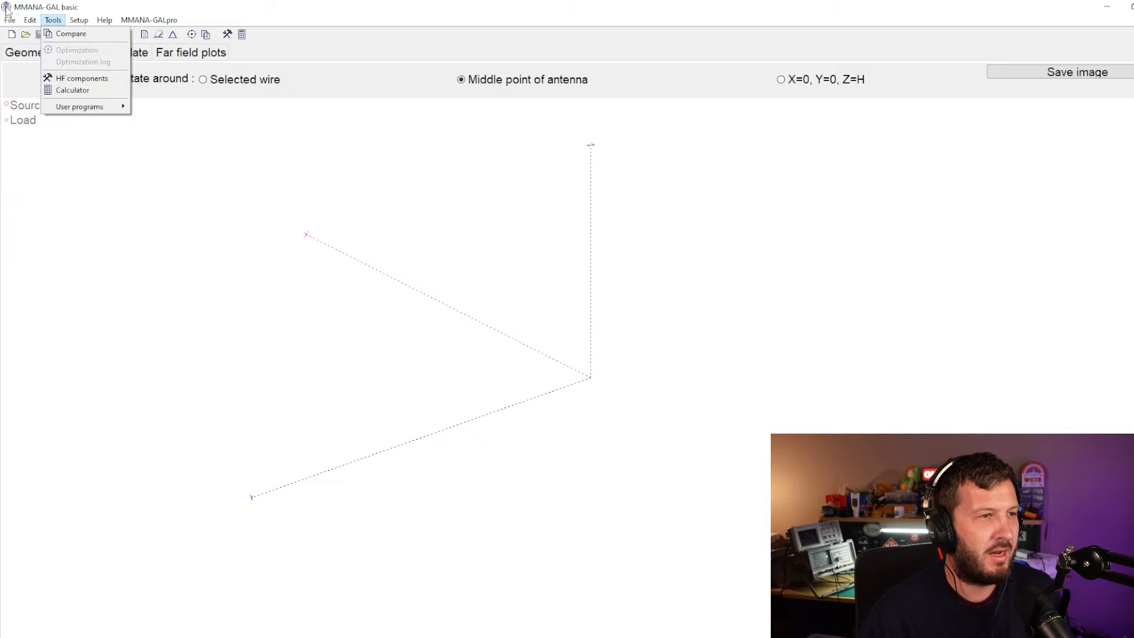
pyautogui.click(10, 20)
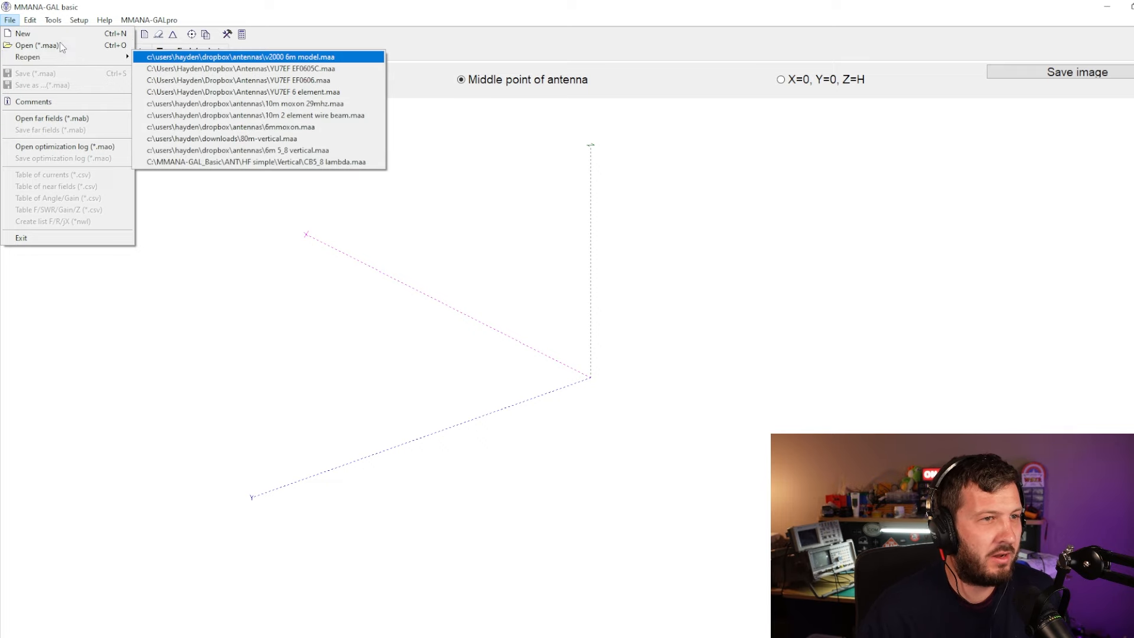
pyautogui.click(36, 45)
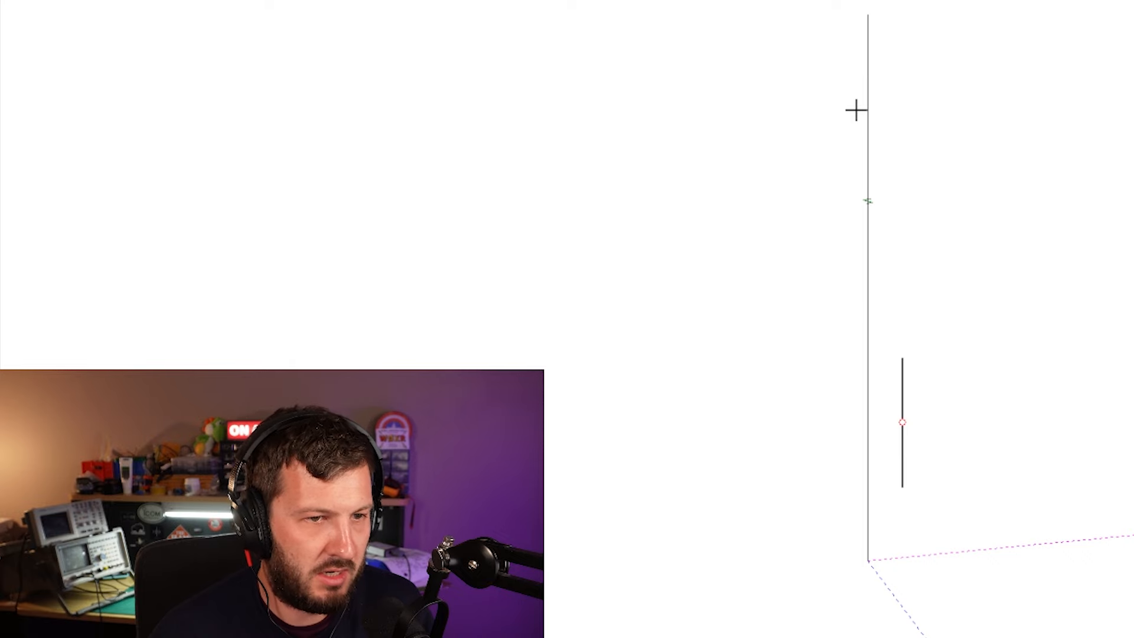
pyautogui.moveTo(258, 164)
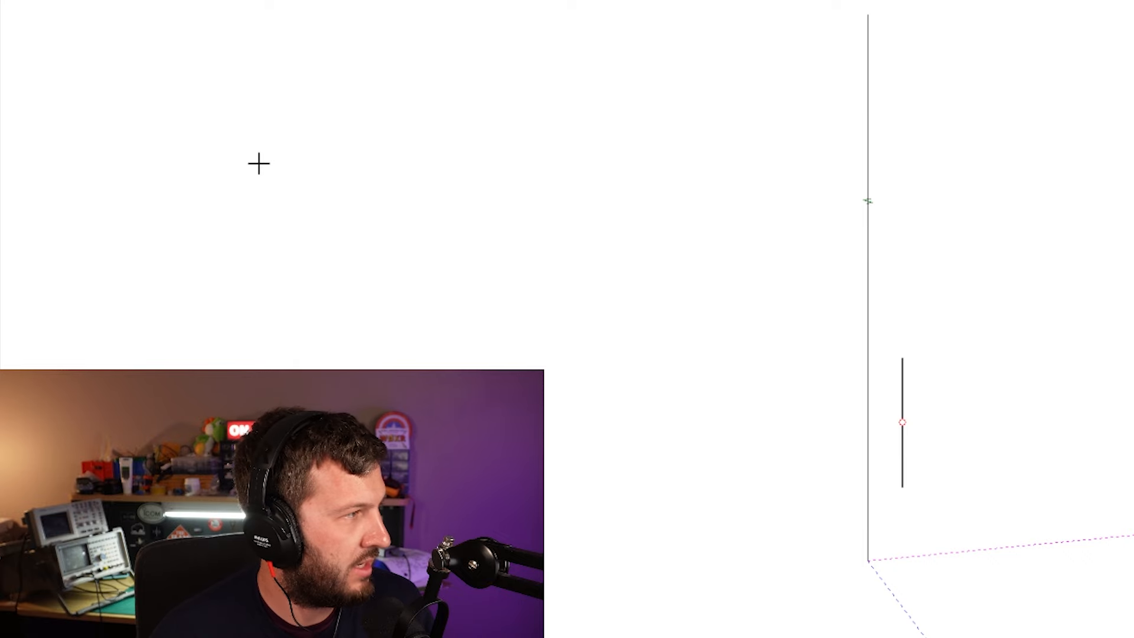
pyautogui.moveTo(954, 418)
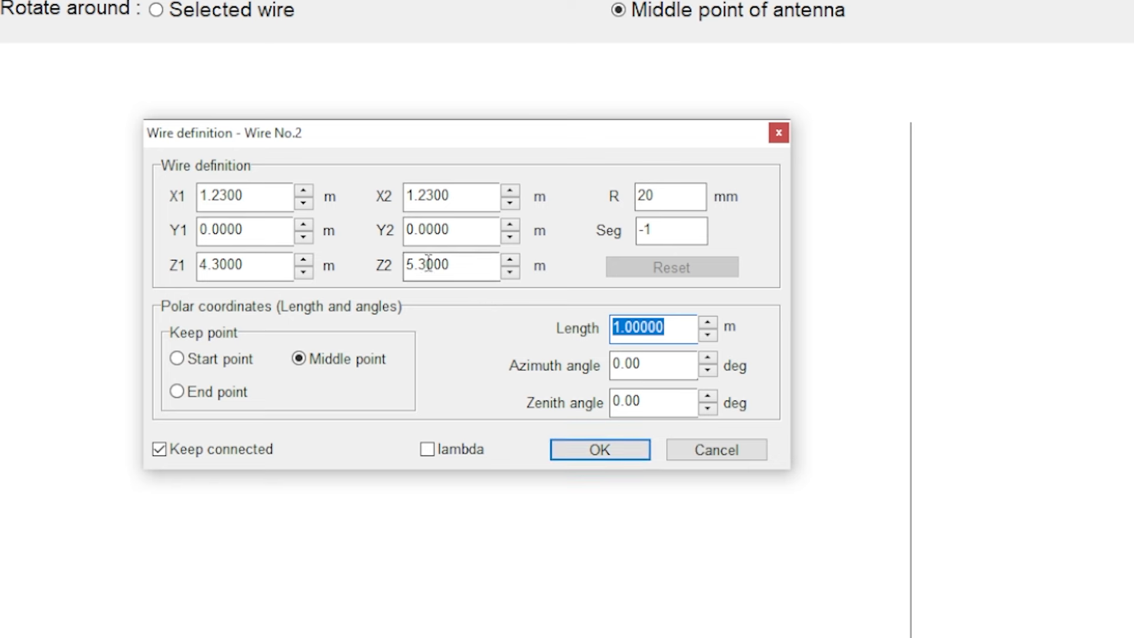
# Step: Inspect wire No.2's tube coordinates (4.3 to 5.3 m, 20 mm) and cancel unchanged
pyautogui.click(246, 197)
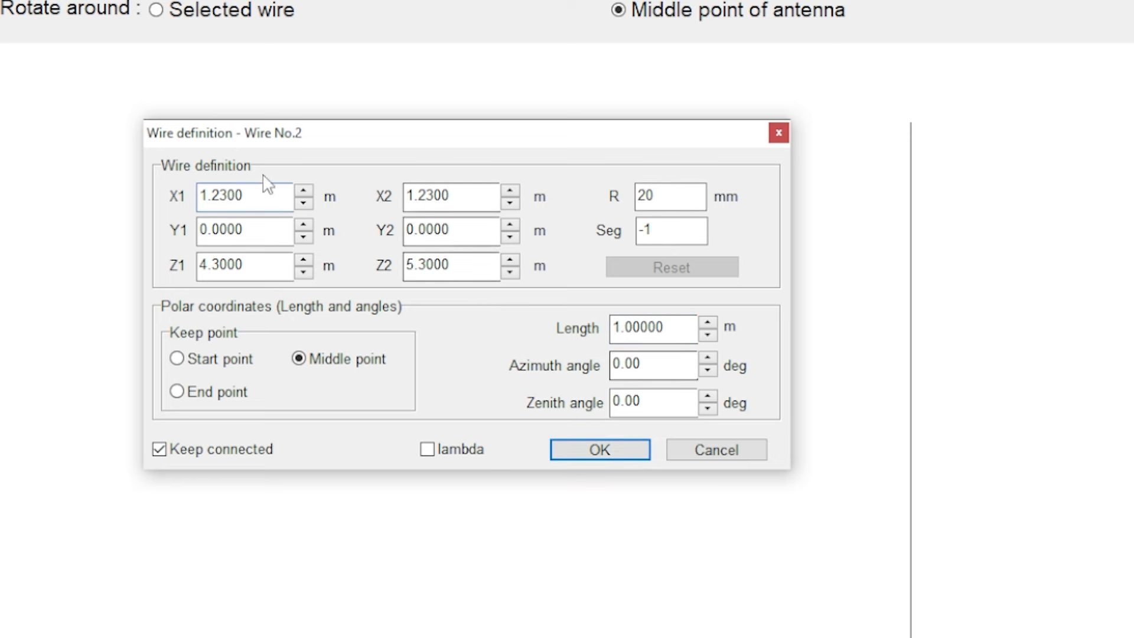
pyautogui.click(246, 196)
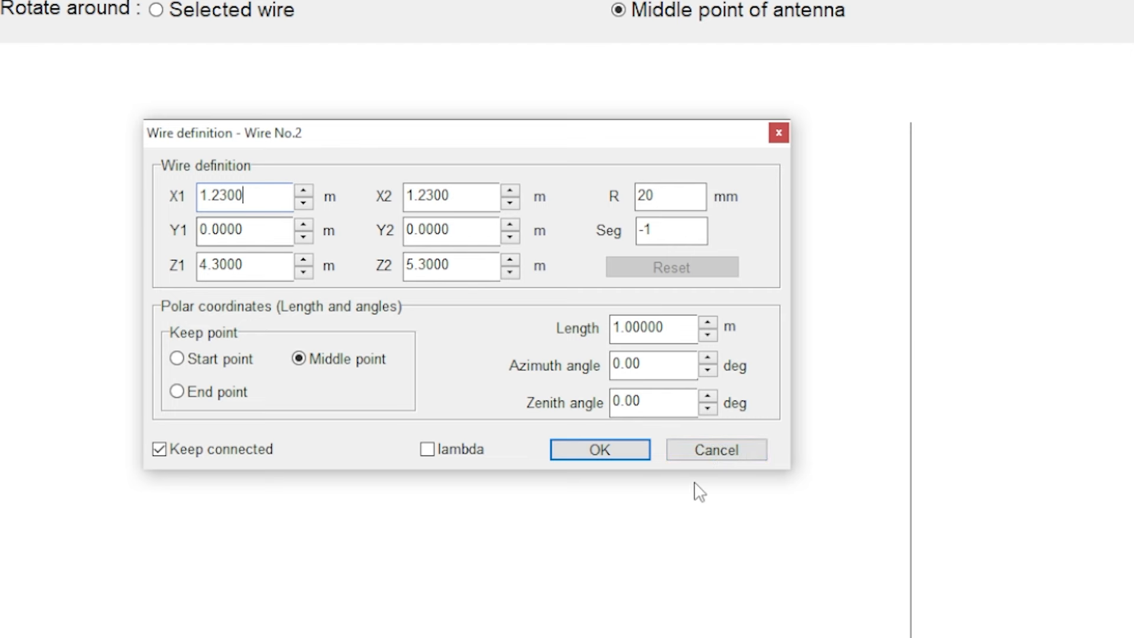
pyautogui.click(600, 448)
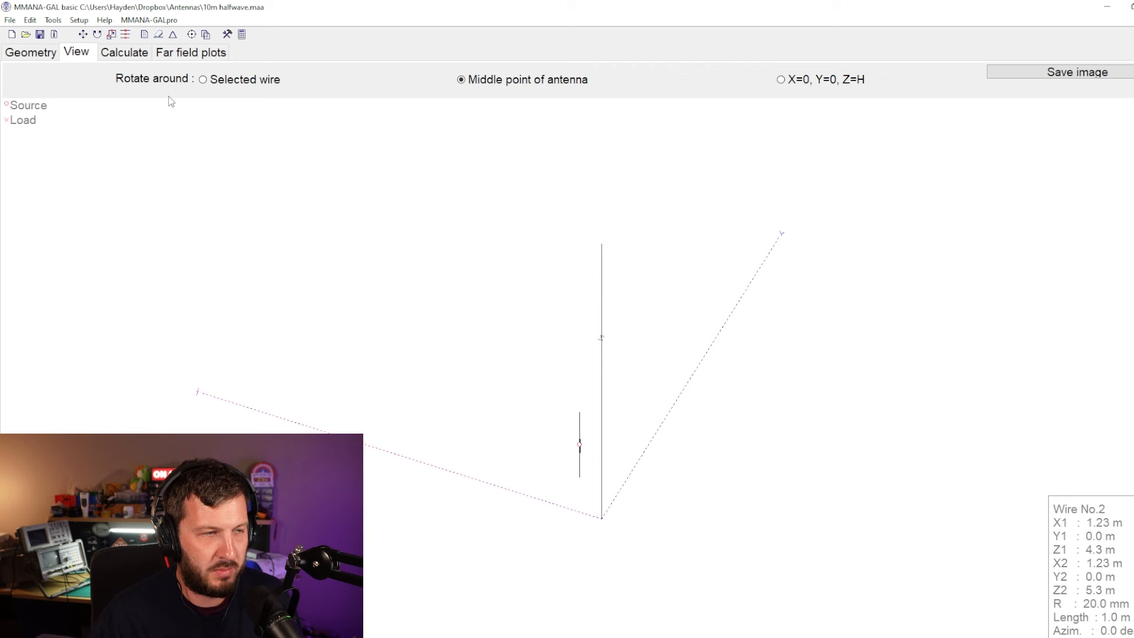
pyautogui.click(30, 52)
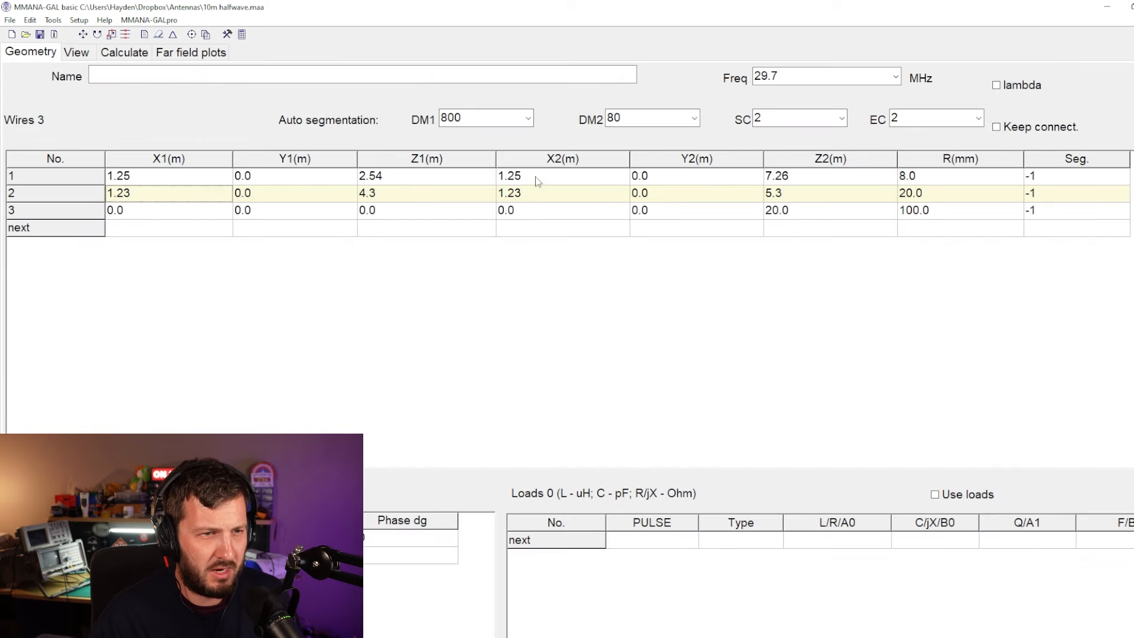
pyautogui.click(76, 52)
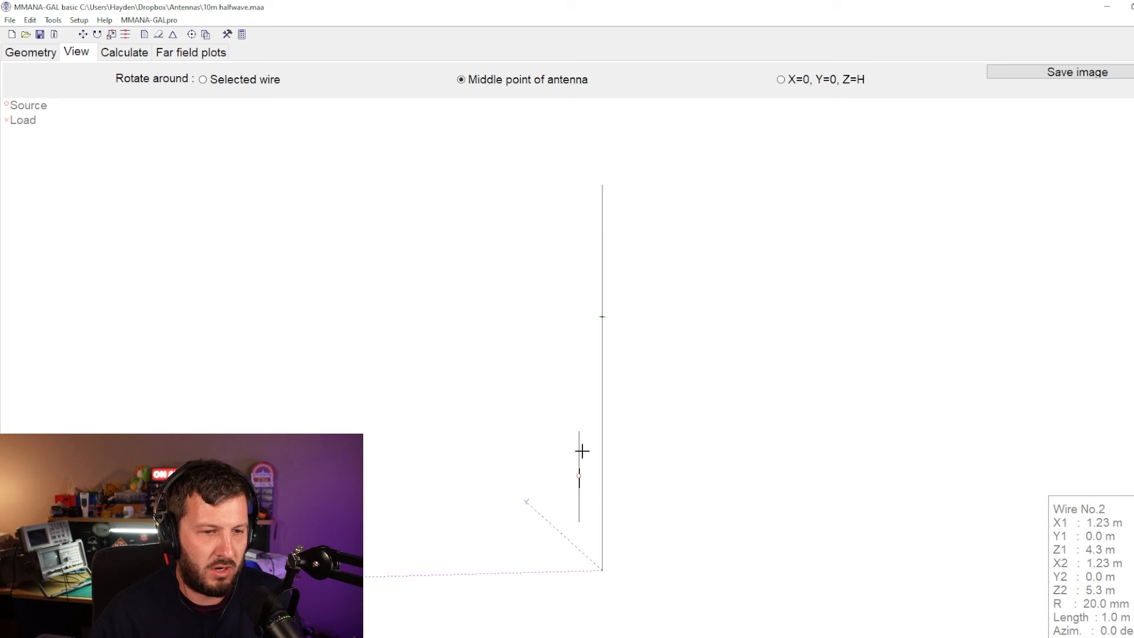
pyautogui.click(124, 51)
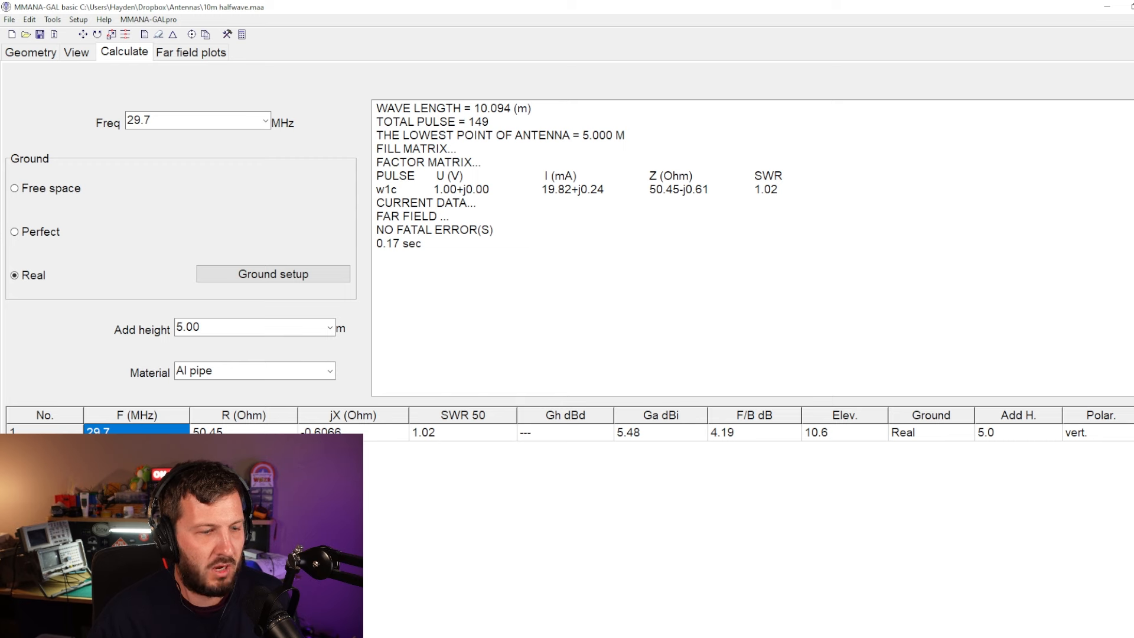
# Step: Run the 29.7 MHz calculation over real ground with 5.00 m added height and Al pipe
pyautogui.click(30, 52)
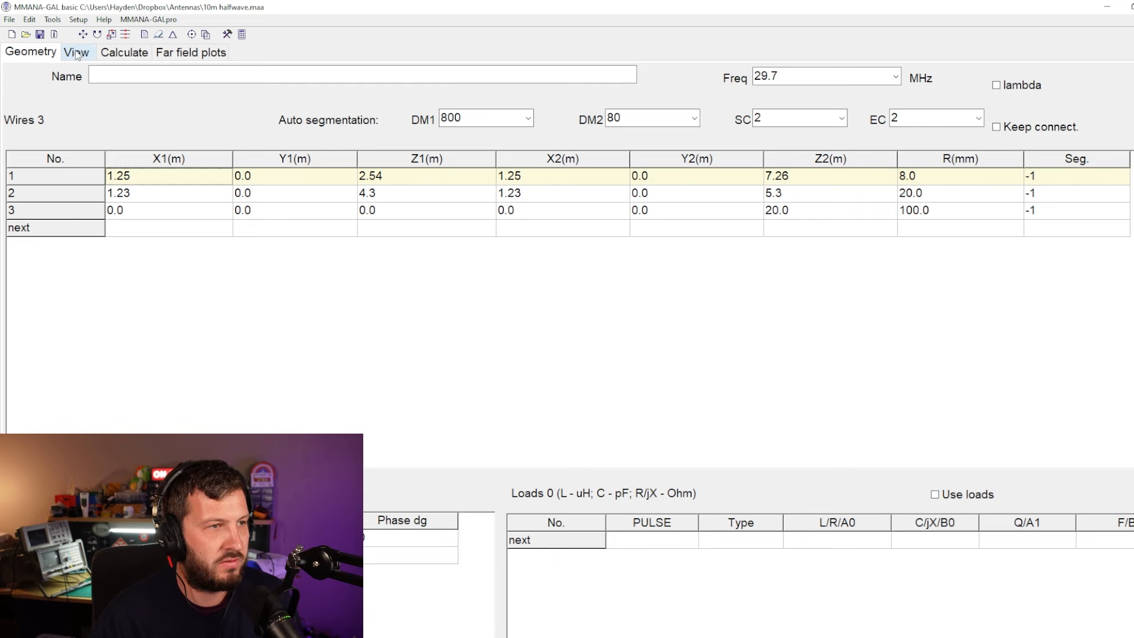
# Step: View the current curves on dipole and tower, then return to the calculation results
pyautogui.click(77, 52)
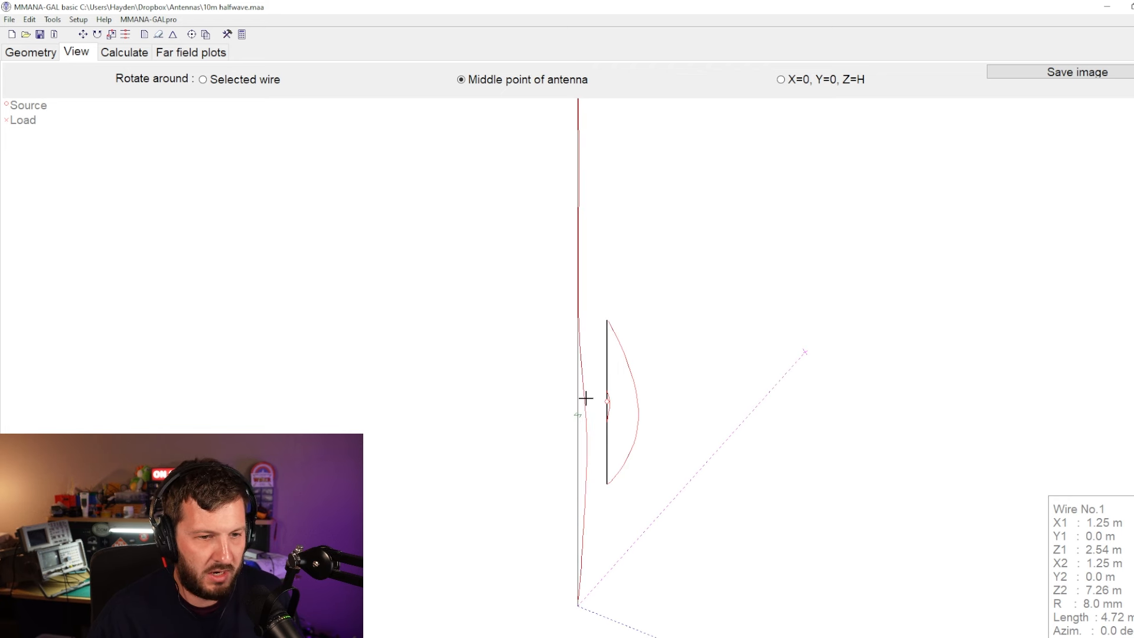
pyautogui.moveTo(613, 323)
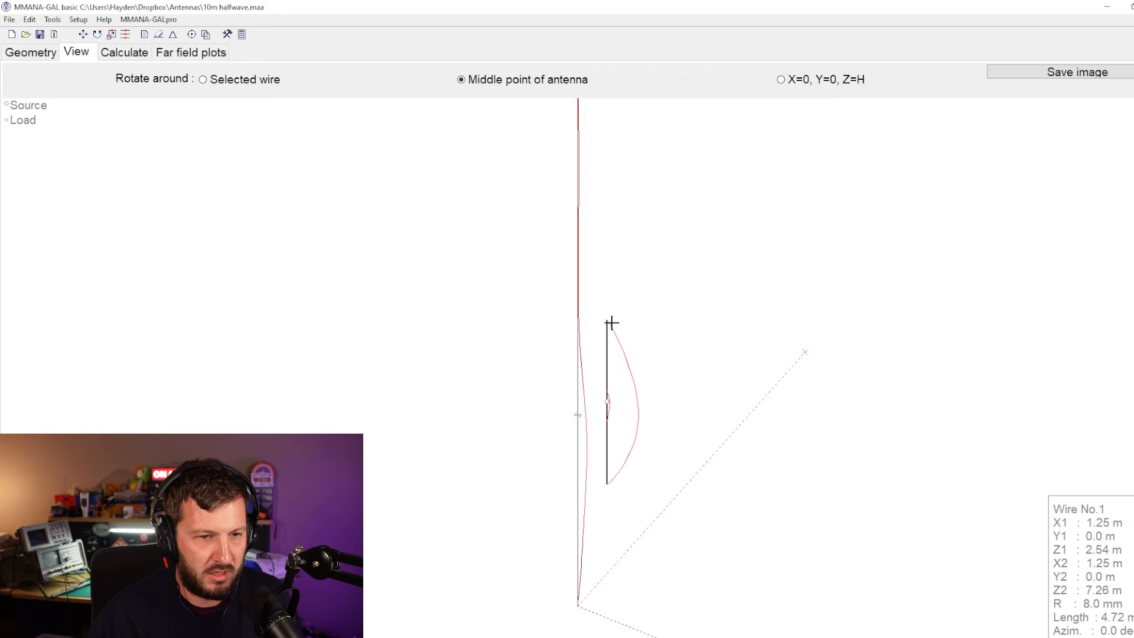
pyautogui.moveTo(618, 508)
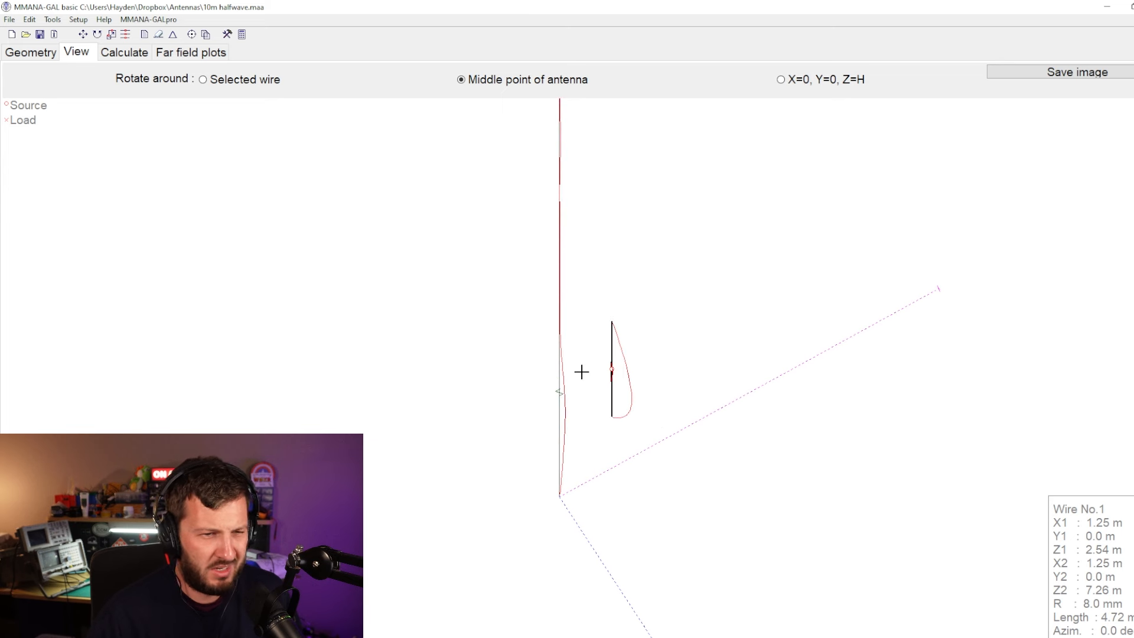
pyautogui.click(124, 52)
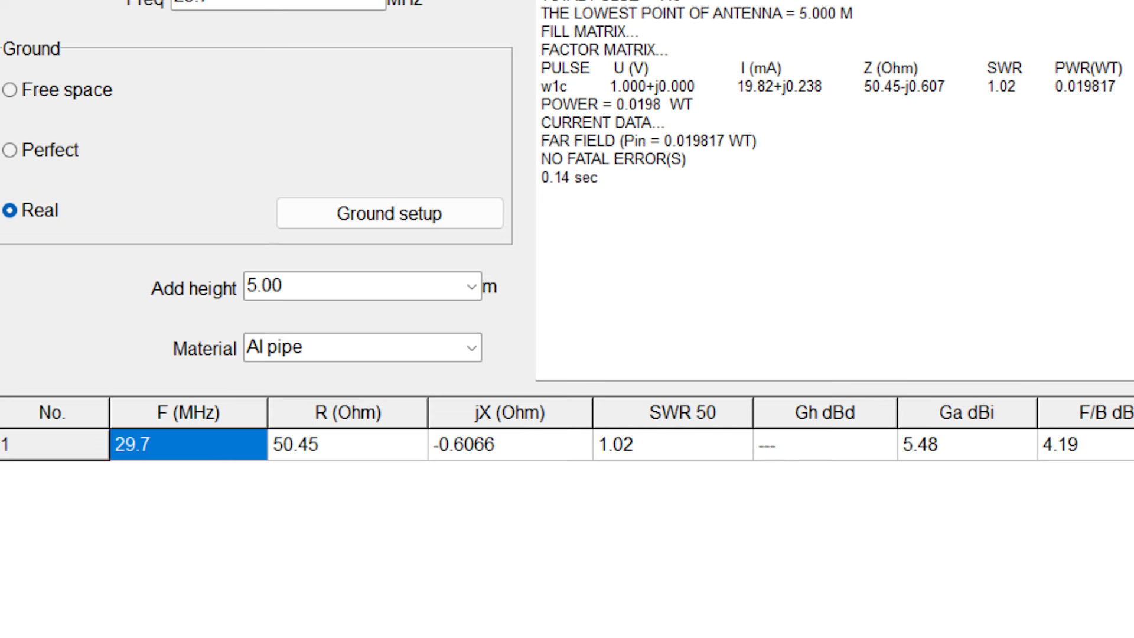
# Step: Show the far-field plots and read the 5.48 dBi gain at 0° azimuth
pyautogui.click(274, 36)
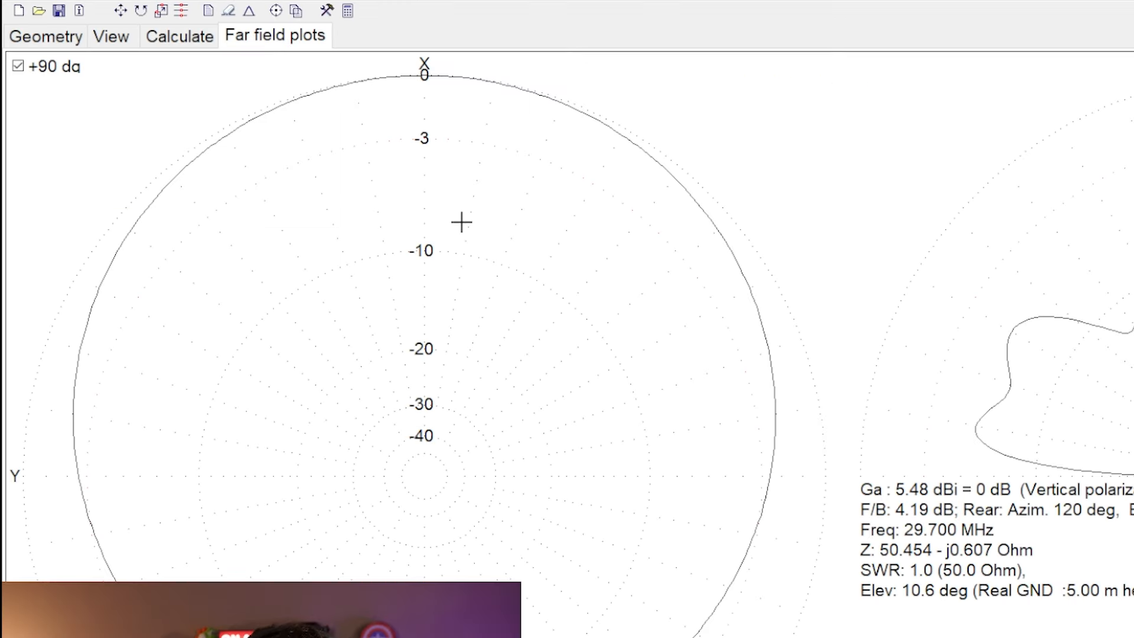
pyautogui.click(450, 75)
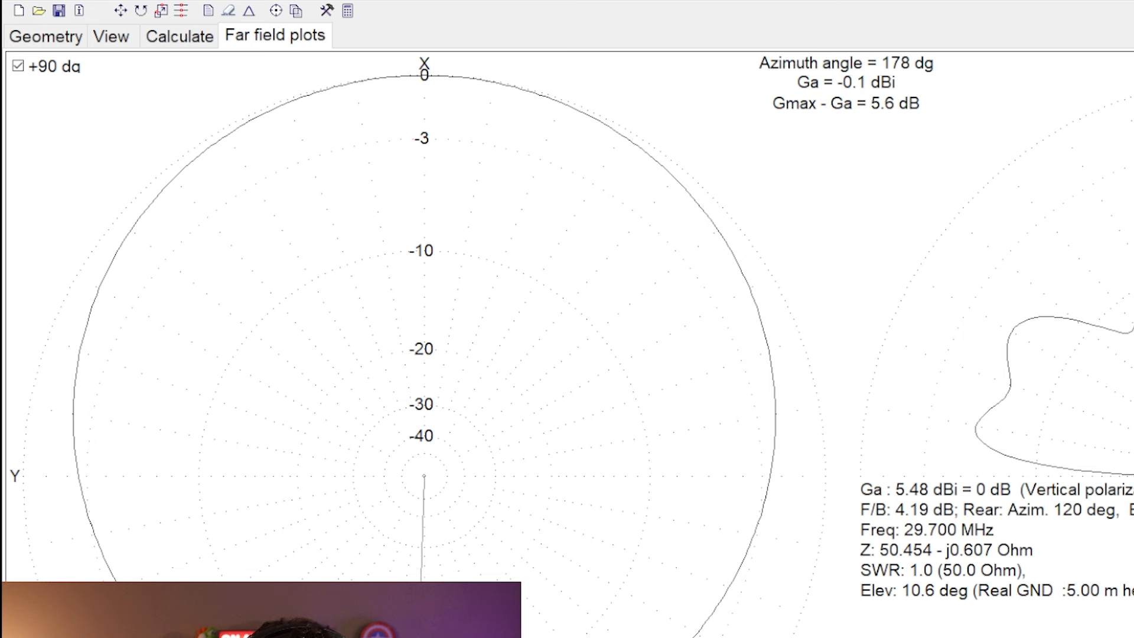
pyautogui.moveTo(422, 571)
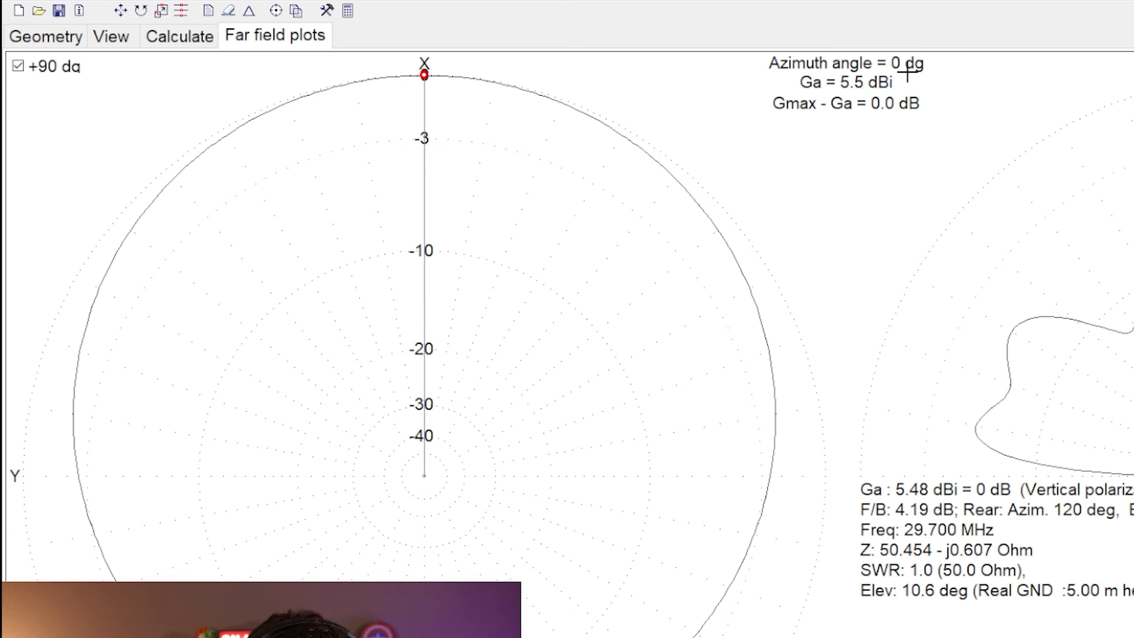
pyautogui.moveTo(444, 77)
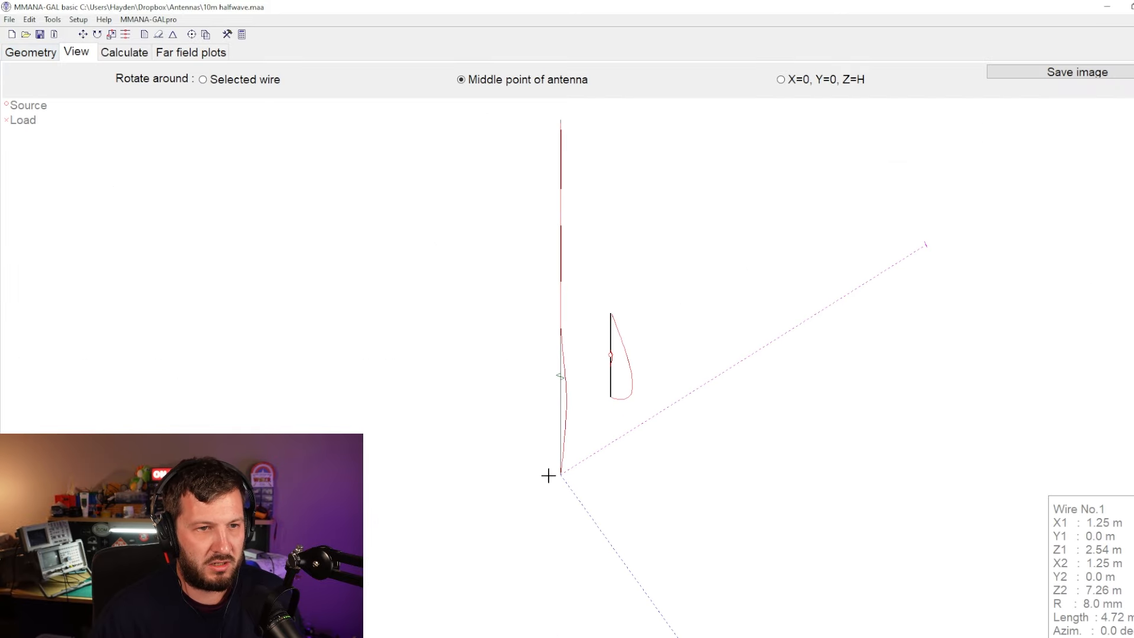
pyautogui.moveTo(744, 294)
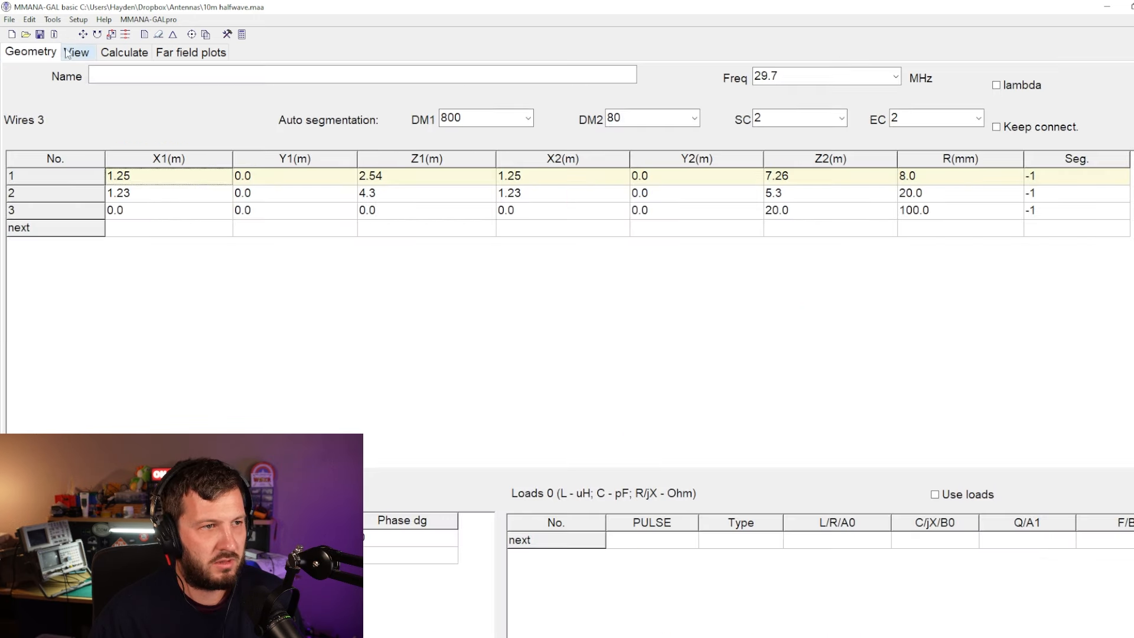
# Step: Show the far-field patterns, reaching 5.48 dBi at 10.6° elevation, with the tube
pyautogui.click(123, 52)
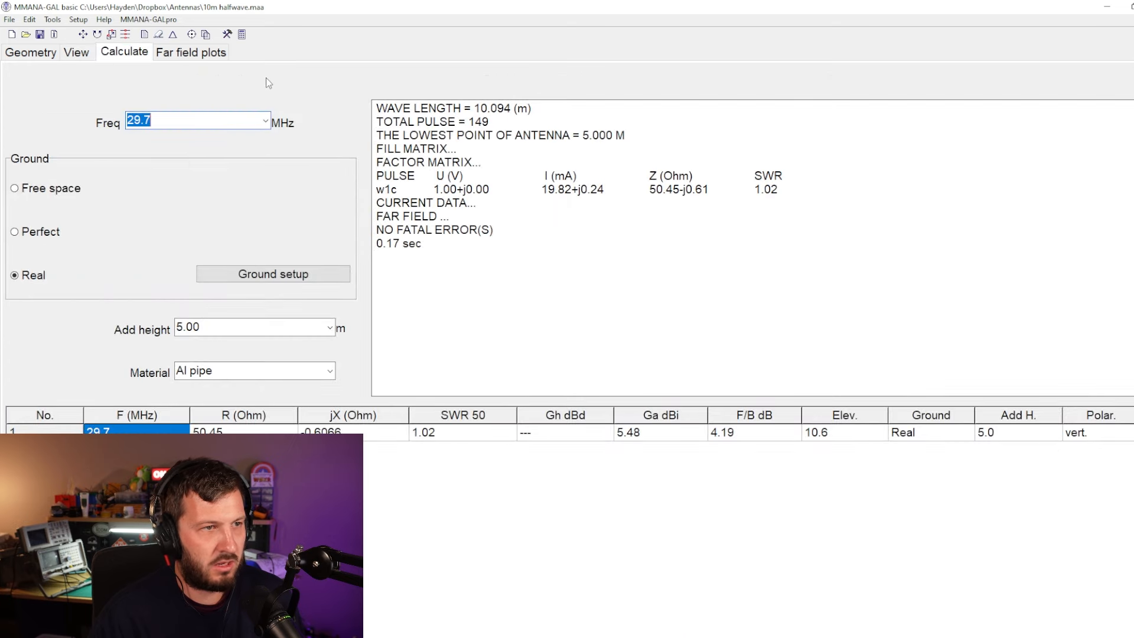
pyautogui.click(190, 52)
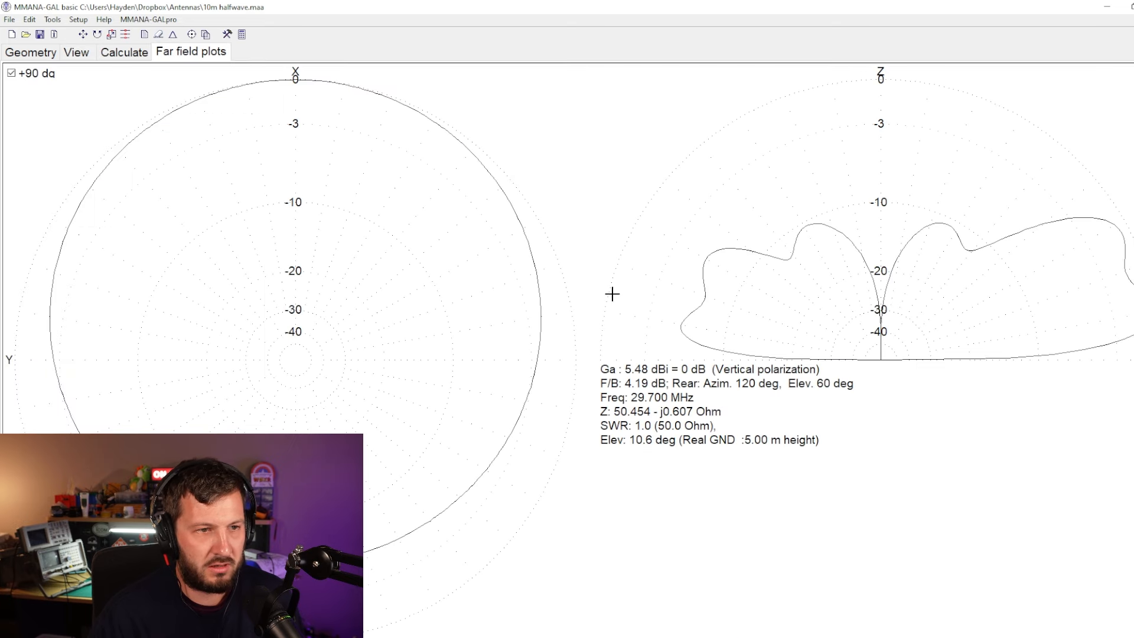
pyautogui.moveTo(1063, 327)
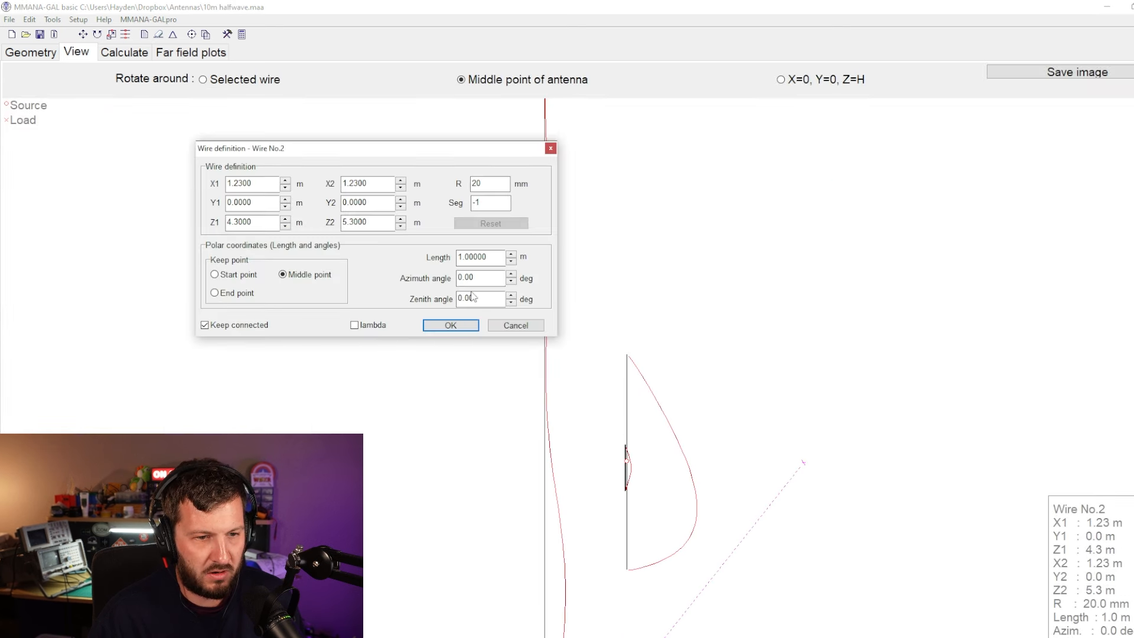
# Step: Close the tube's wire definition and delete wire 2, the 1 m mounting tube
pyautogui.click(450, 325)
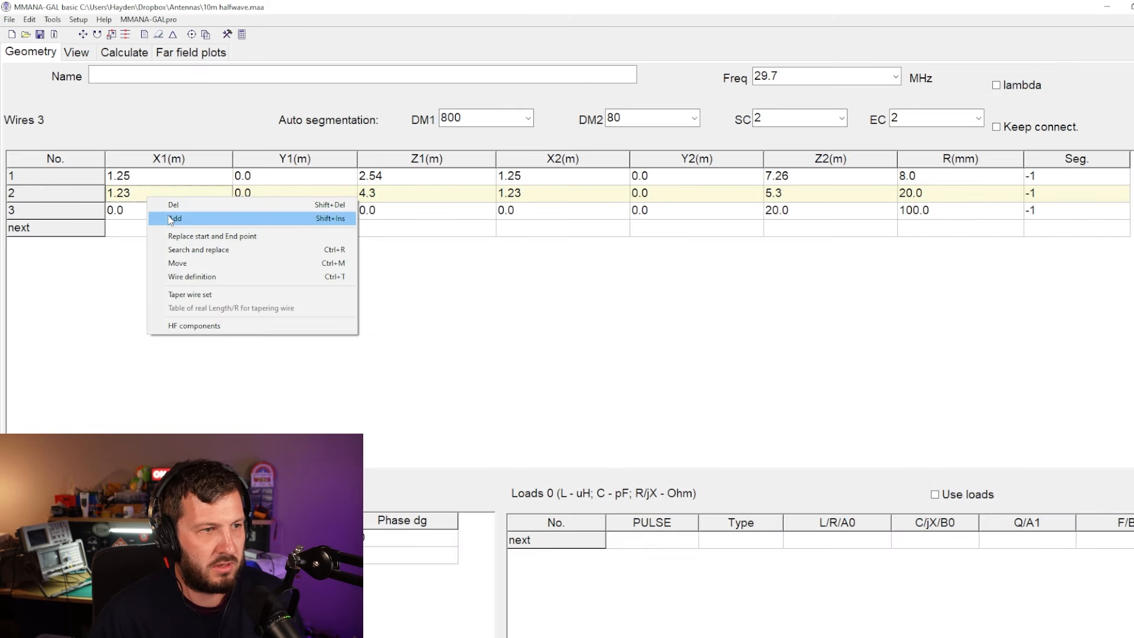
pyautogui.click(76, 52)
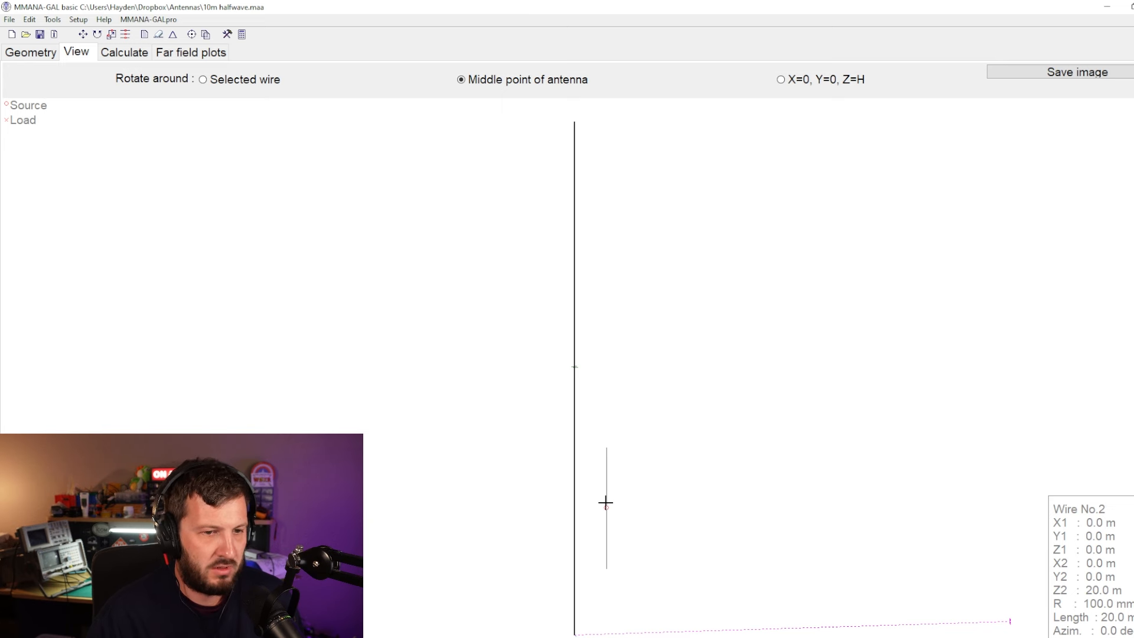
pyautogui.click(123, 52)
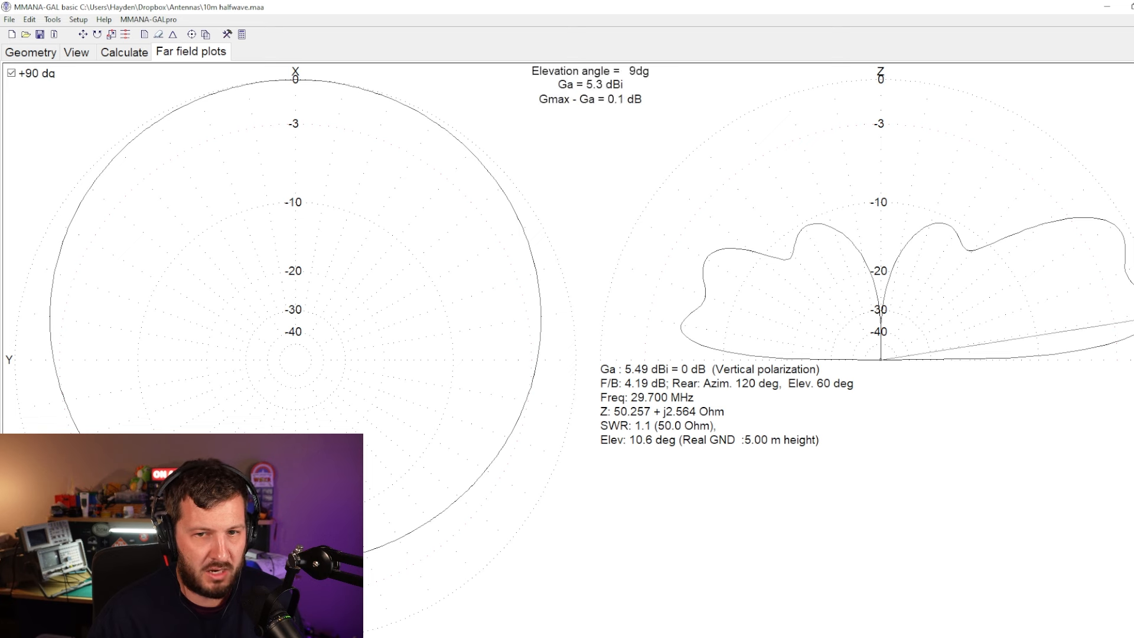
# Step: Read the tubeless forward gain, then compare SWR 1.05/5.49 dBi against 1.02/5.48 dBi
pyautogui.click(333, 81)
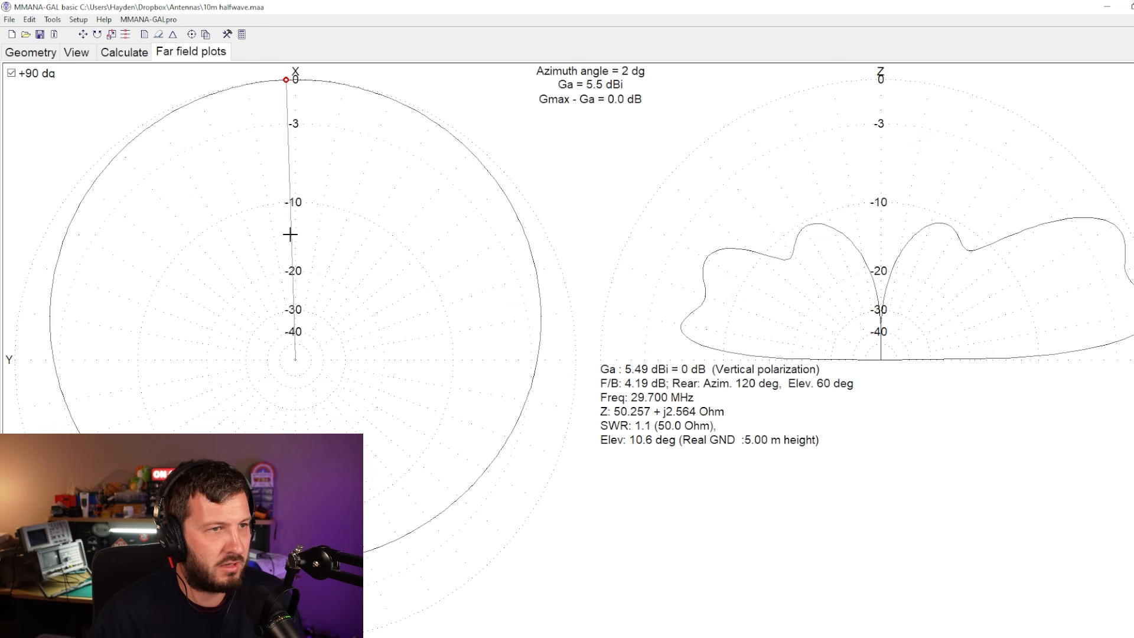
pyautogui.click(124, 52)
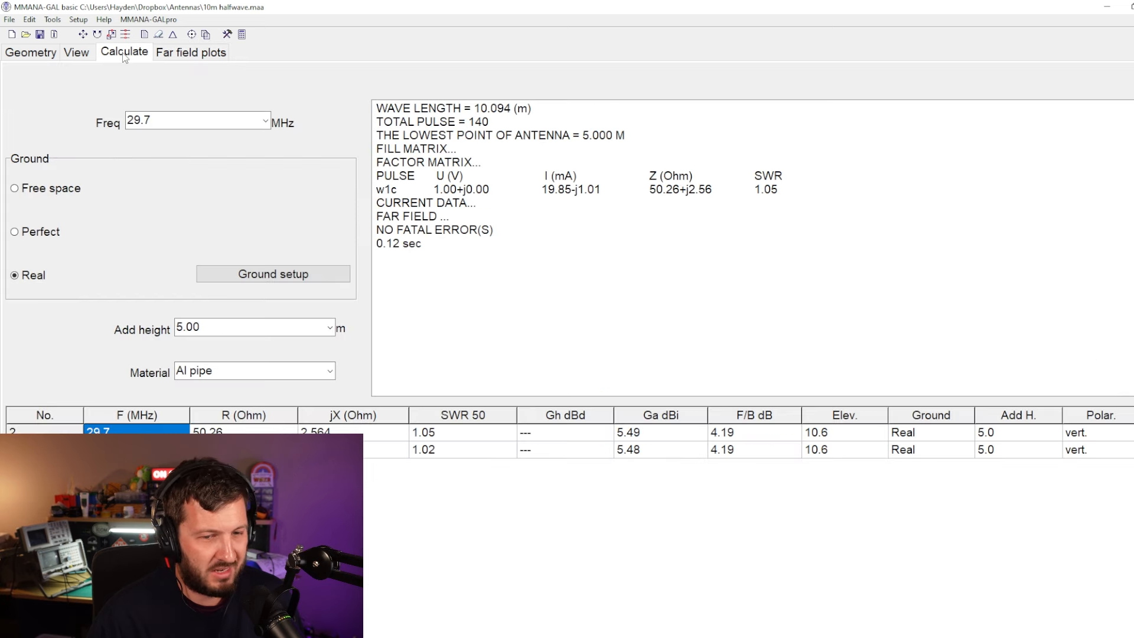